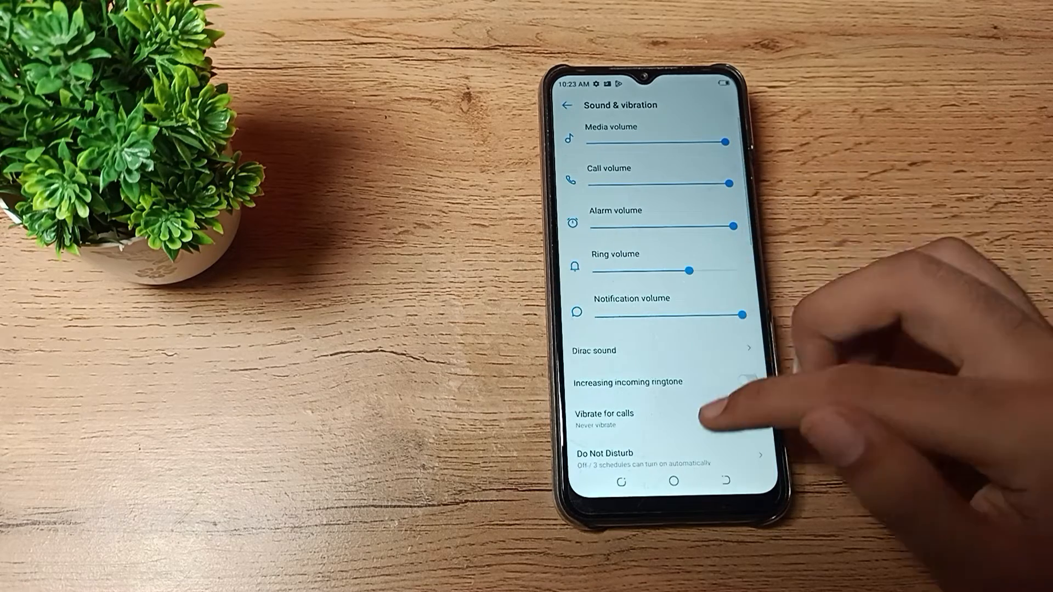
Step: Scroll the Sound & vibration page down to the ringtone and notification sound entries
{"action": "scroll", "scroll_direction": "up", "scroll_amount": 3}
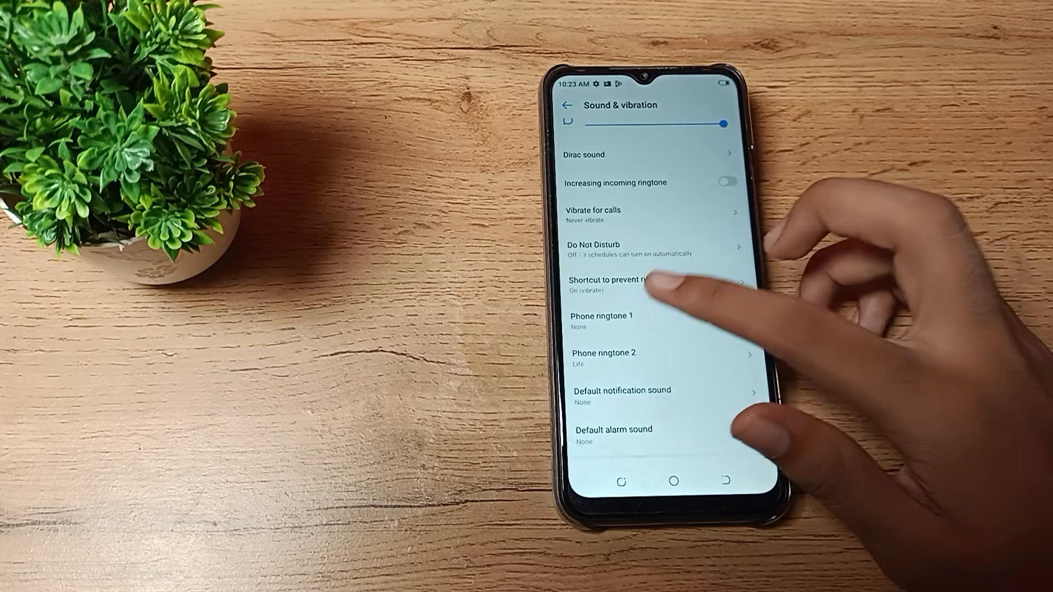
Step: Choose Blues as Phone ringtone 1 and confirm it
{"action": "left_click", "coordinate": [601, 321]}
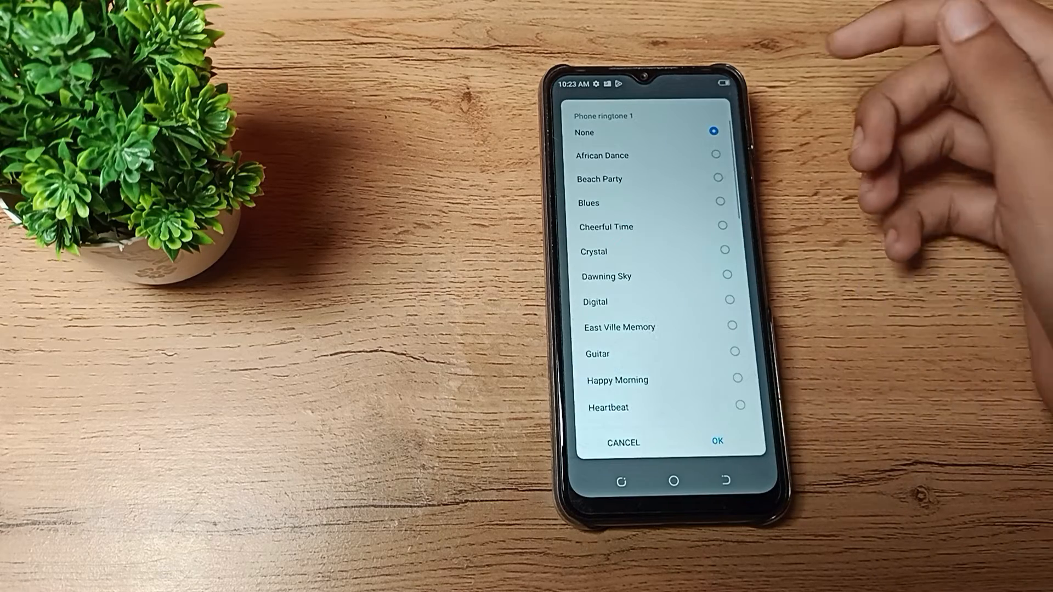
{"action": "scroll", "scroll_direction": "down", "scroll_amount": 3}
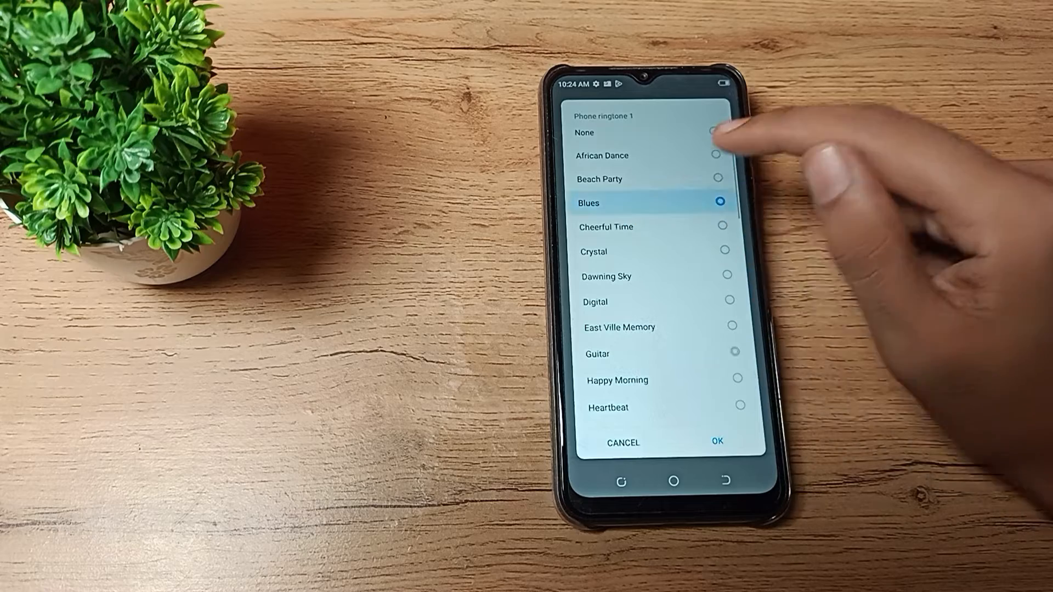
{"action": "left_click", "coordinate": [716, 442]}
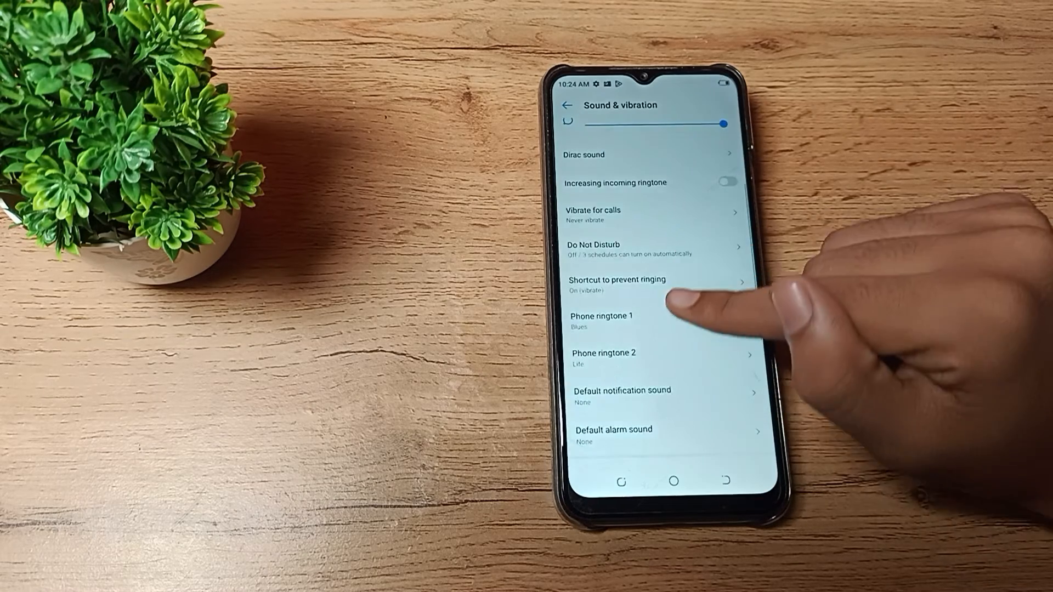
Step: Browse the Phone ringtone 2 list, leave it as Life, and return to the volume sliders
{"action": "scroll", "scroll_direction": "up", "scroll_amount": 3}
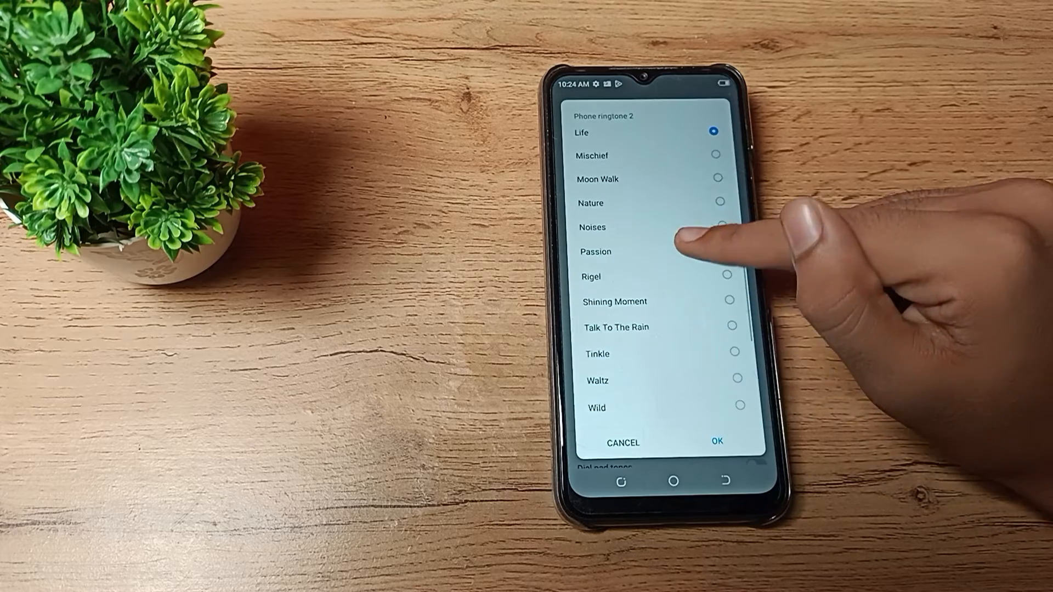
{"action": "scroll", "scroll_direction": "up", "scroll_amount": 3}
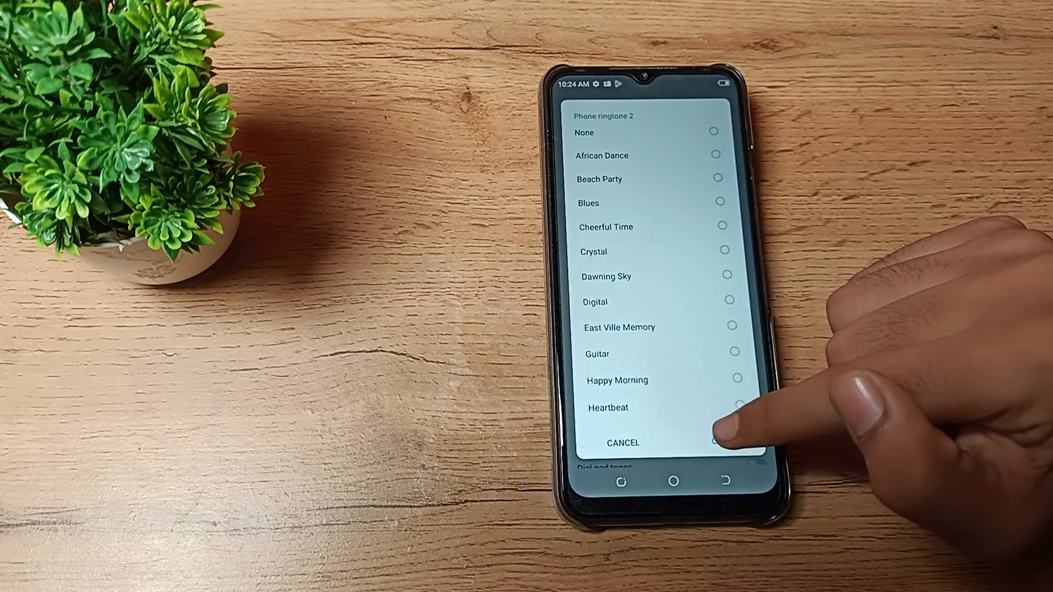
{"action": "left_click", "coordinate": [622, 442]}
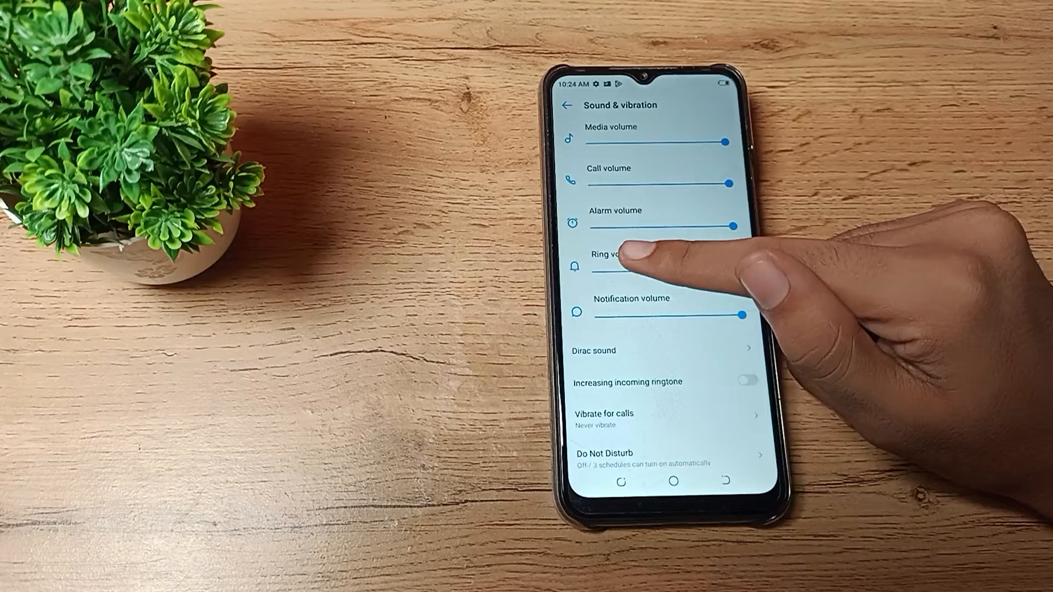